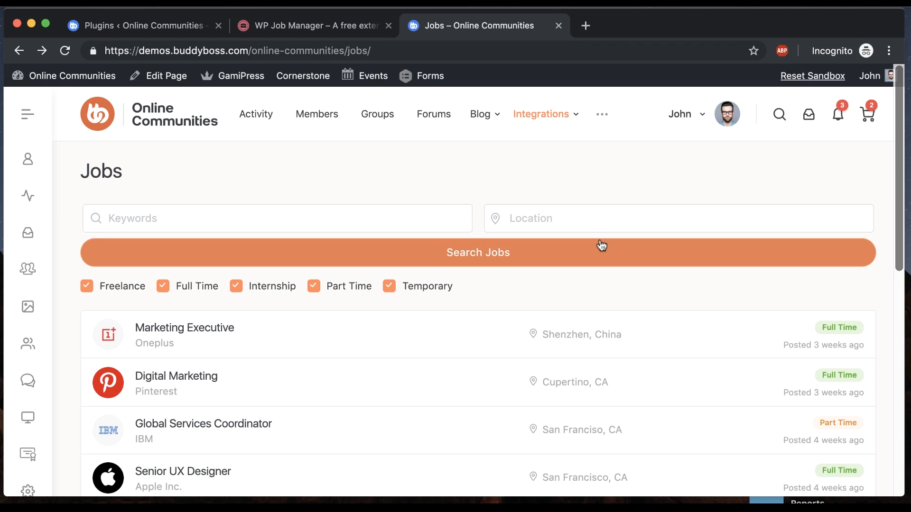
On WP Job Manager, browse the add-ons catalogue listing ZipRecruiter Integration and Embeddable Job Widget.
click(310, 26)
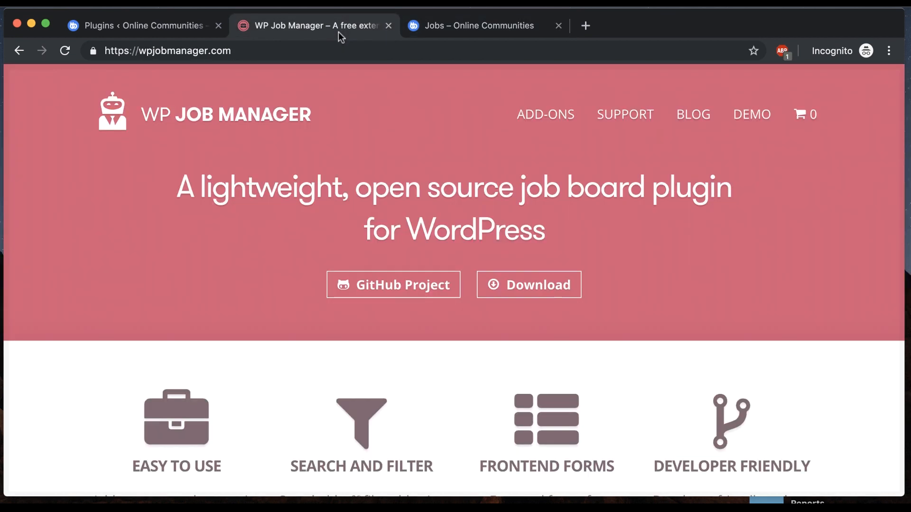
mouse_move(166, 283)
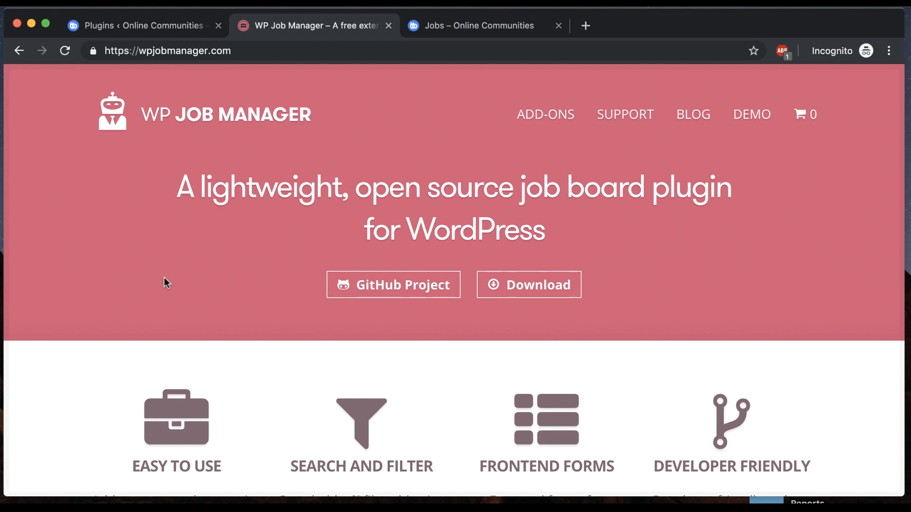
mouse_move(47, 268)
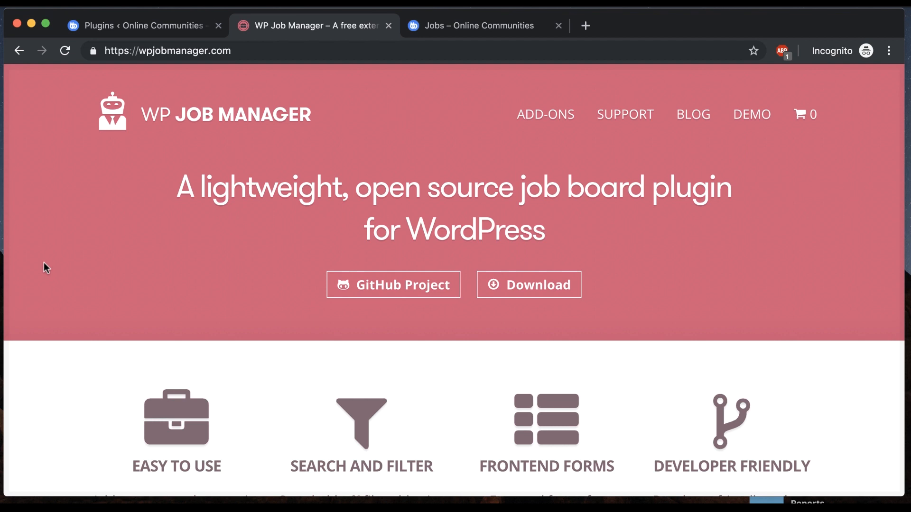
mouse_move(556, 106)
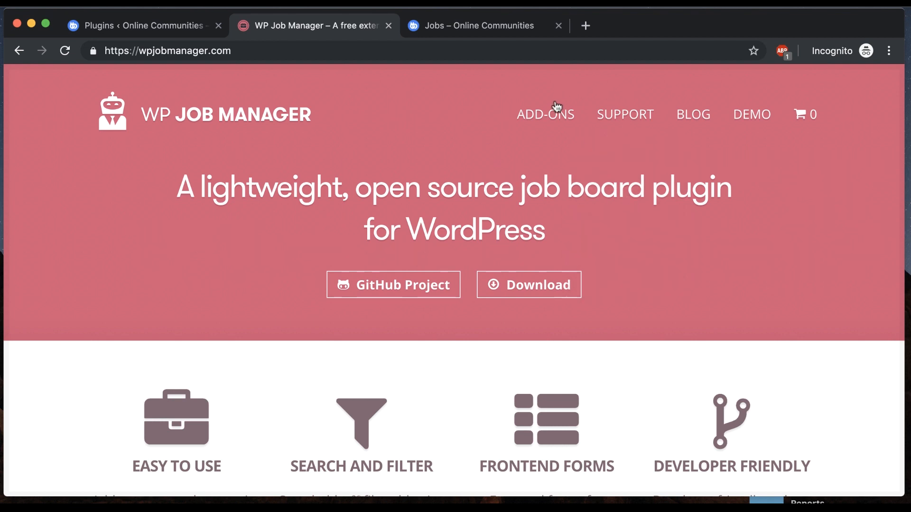
click(544, 114)
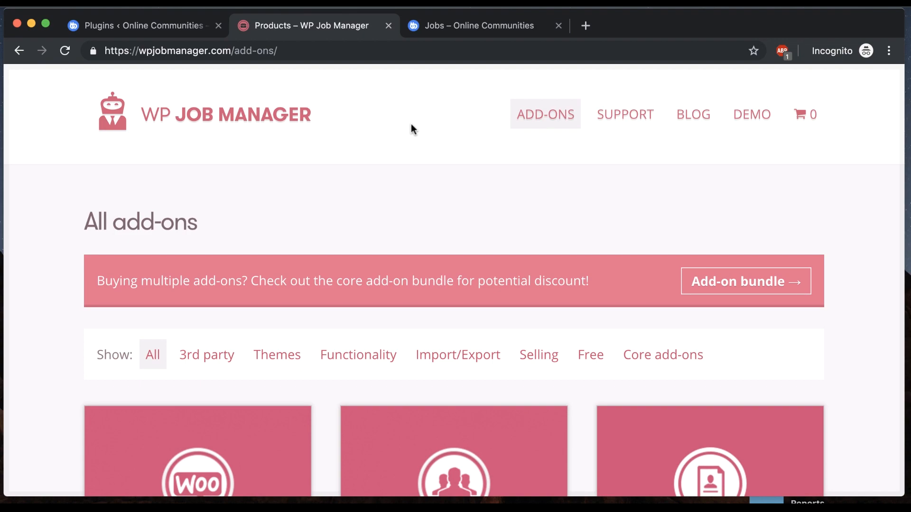
scroll(down, 3)
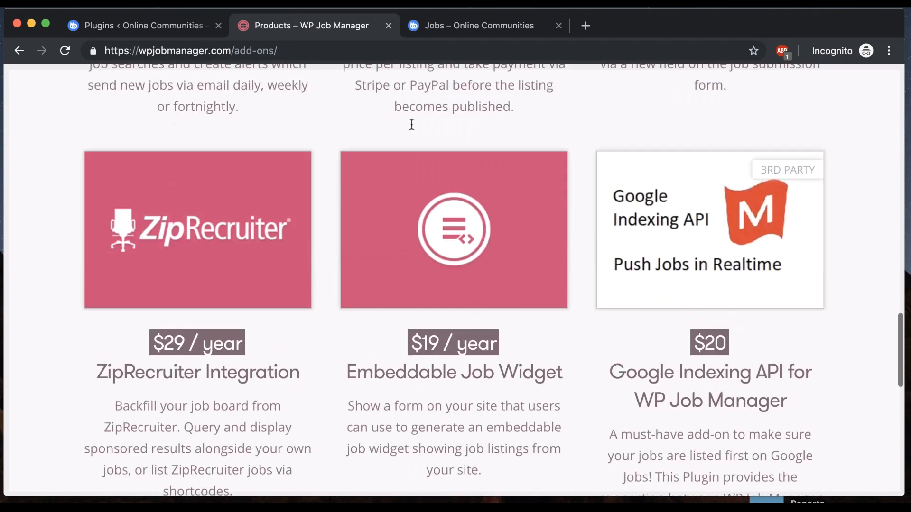
scroll(up, 3)
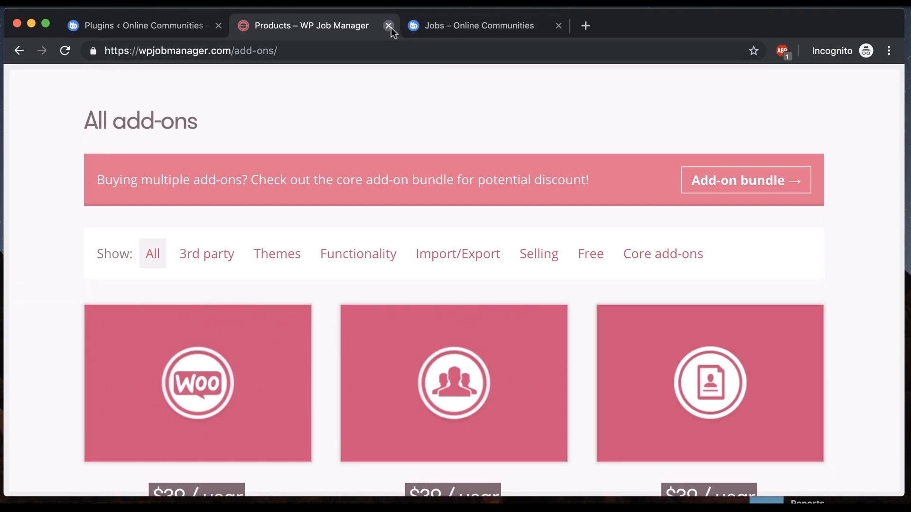
Close the WP Job Manager tab and search jobs for 'apple'.
click(389, 26)
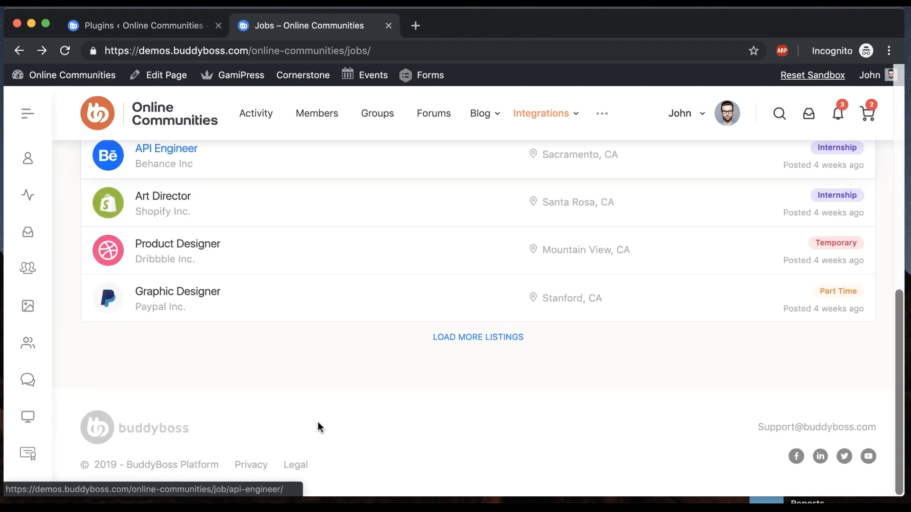
text(a)
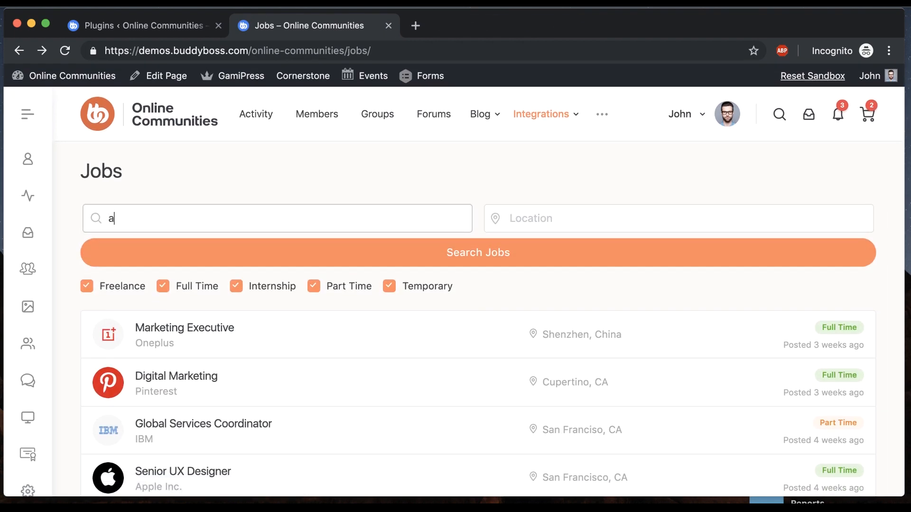
text(pple)
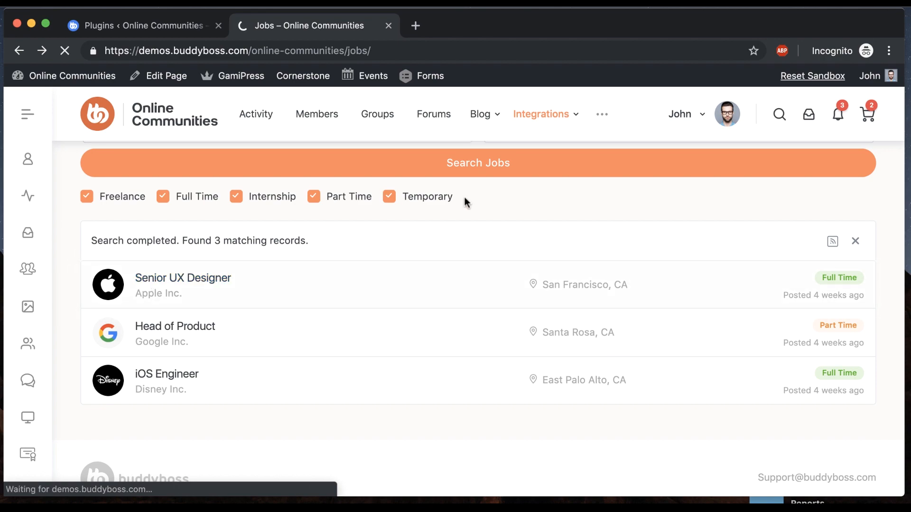
Open the Senior UX Designer listing, view its application form, then close it.
click(182, 278)
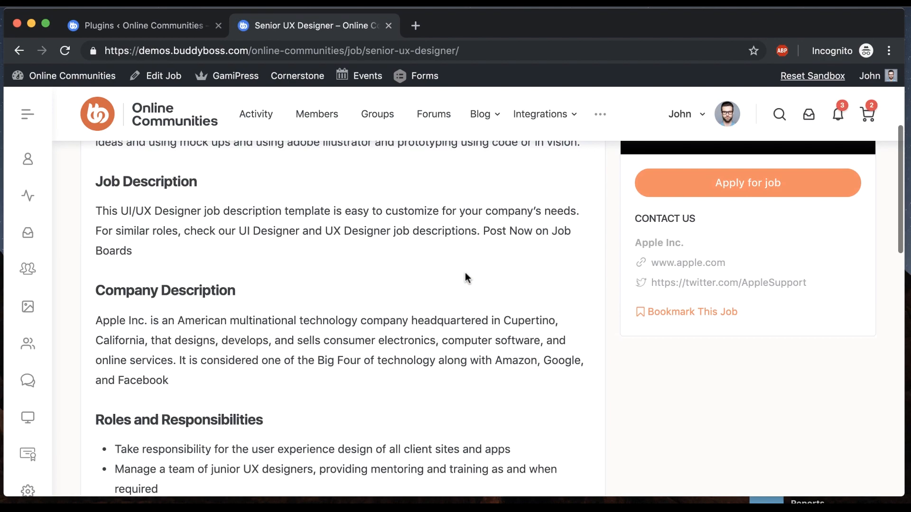
scroll(up, 3)
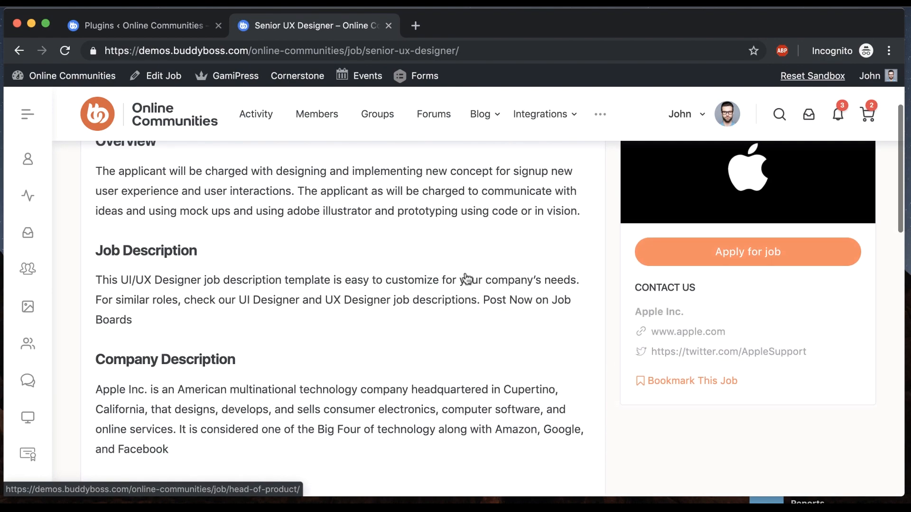
scroll(up, 3)
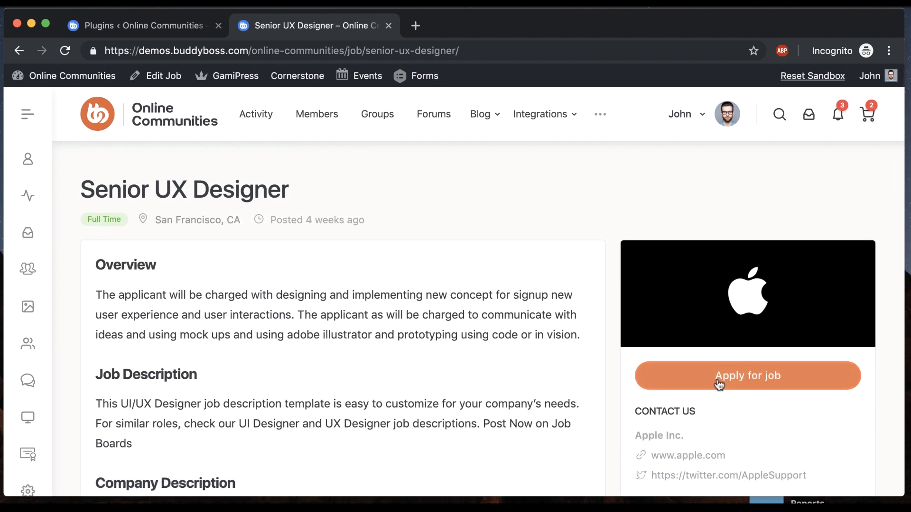
click(747, 375)
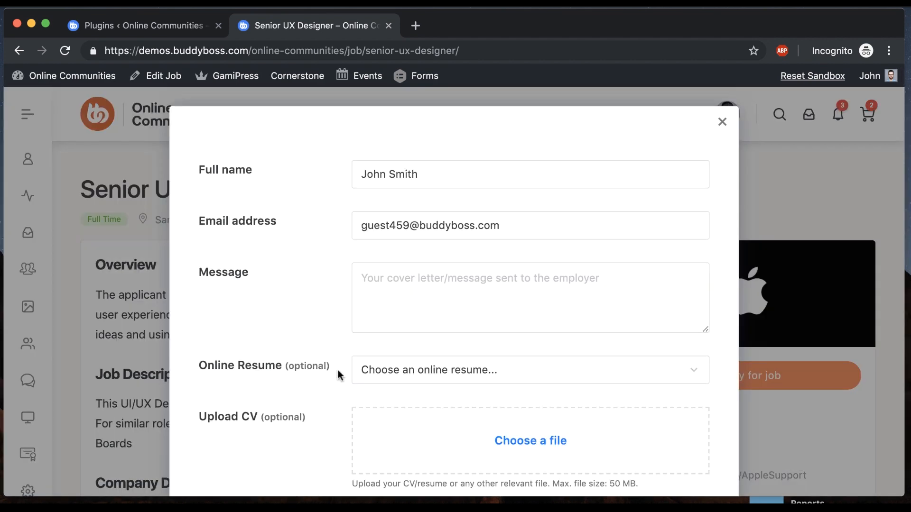
scroll(down, 3)
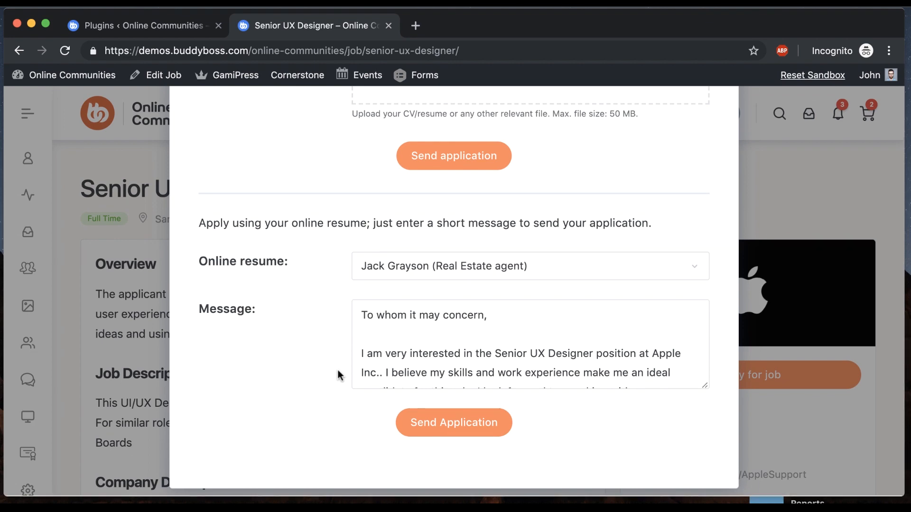
click(540, 114)
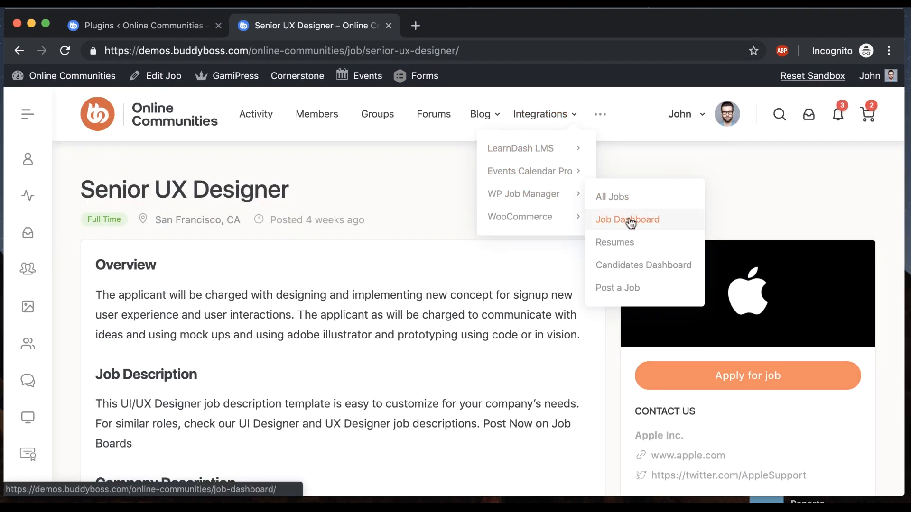
Open the Job Dashboard and edit the Marketing Executive listing in Shenzhen, China.
click(628, 220)
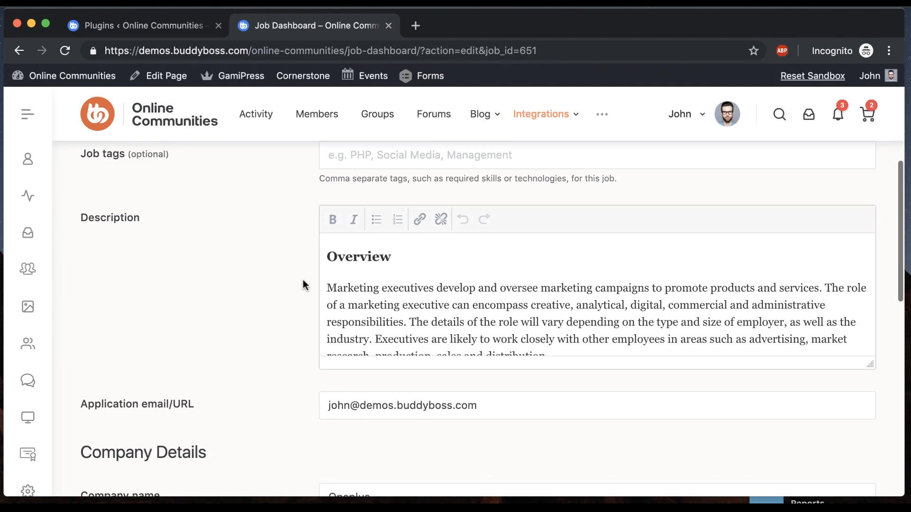
scroll(up, 3)
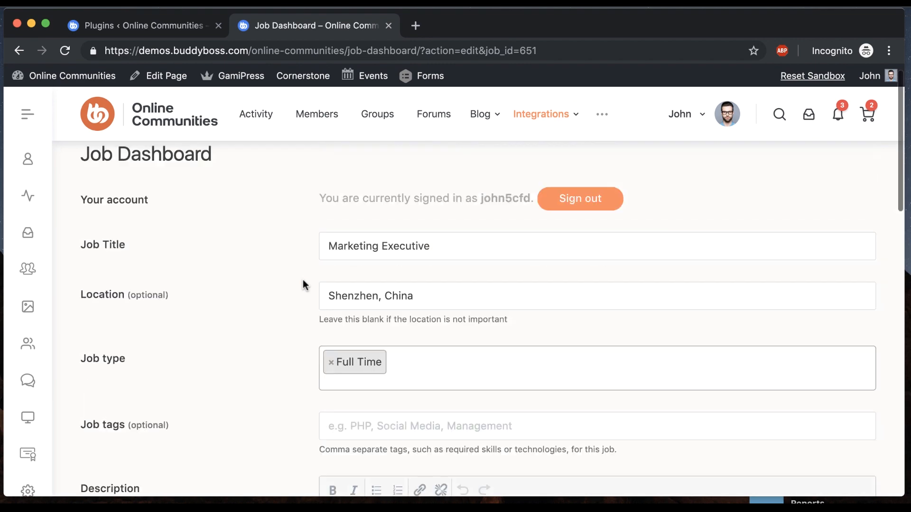
Review WP Job Manager and its Alerts, Applications and Resume Manager add-ons in Installed Plugins.
click(143, 25)
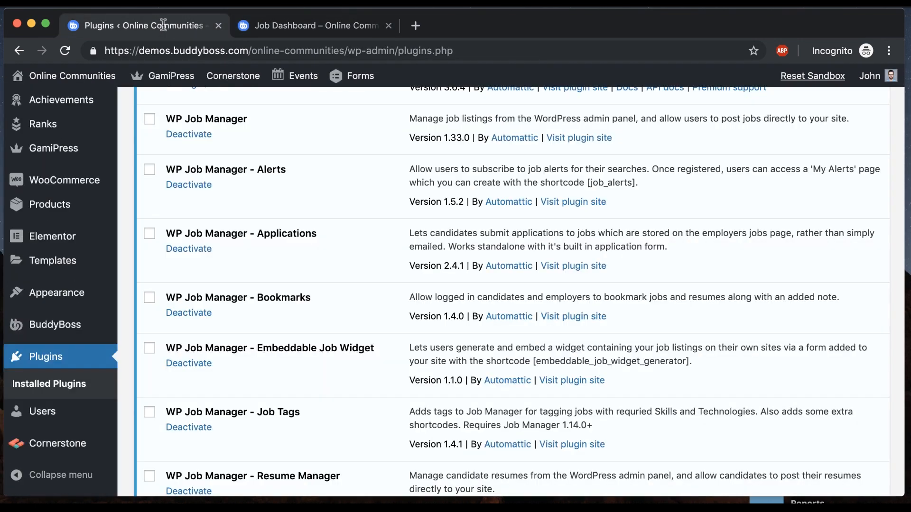
mouse_move(313, 156)
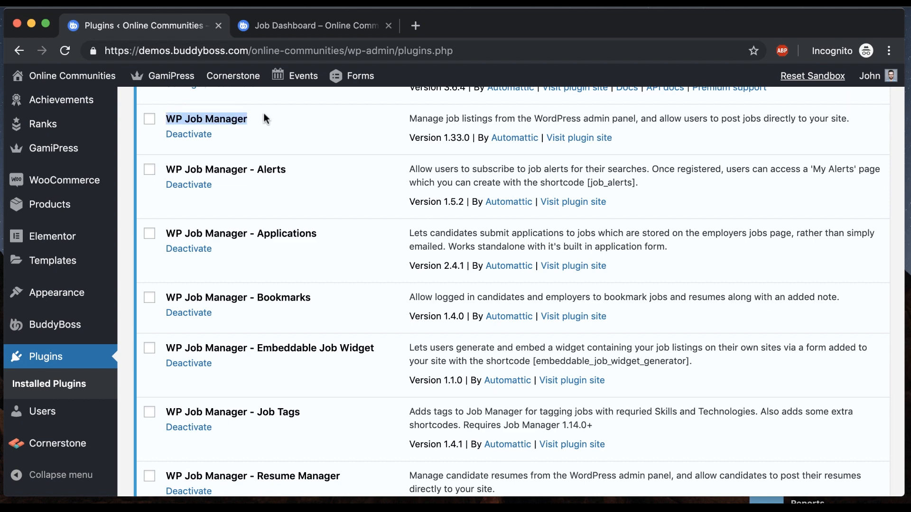
scroll(down, 3)
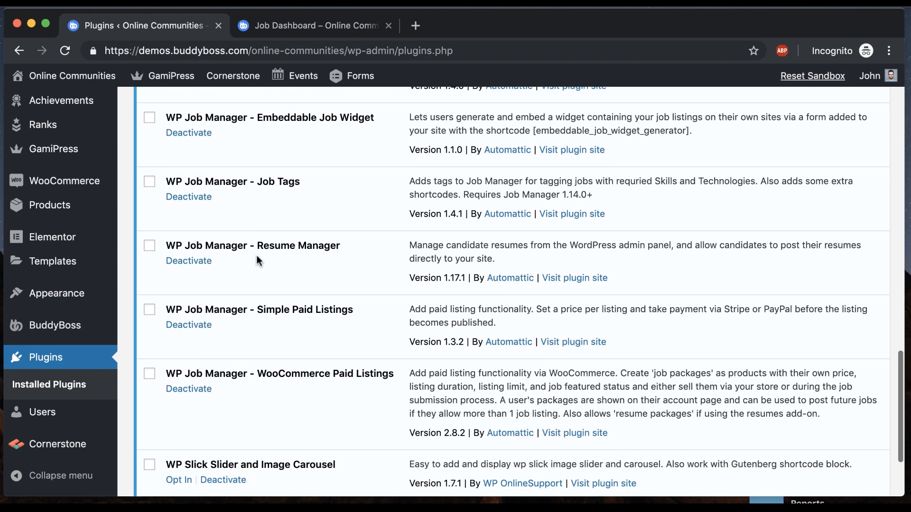
scroll(up, 3)
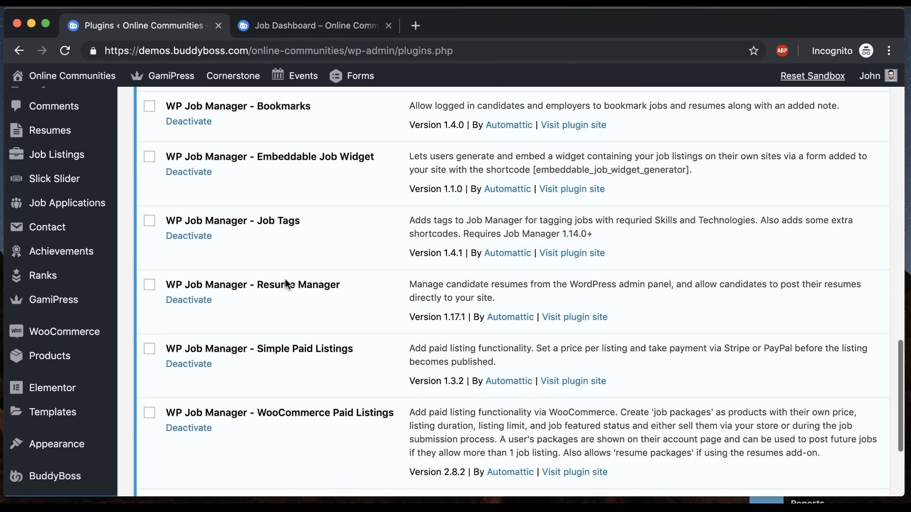
scroll(up, 3)
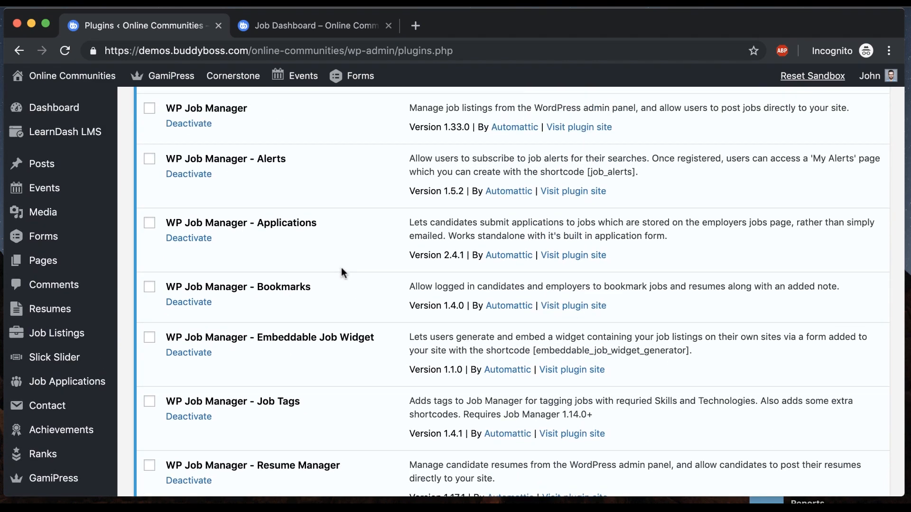
mouse_move(293, 245)
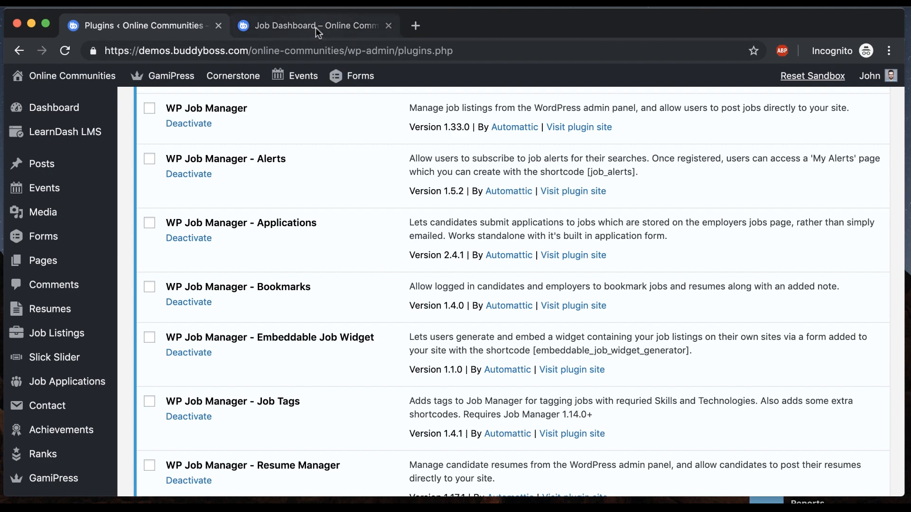
Go back to the Job Dashboard tab and open the blank Post a Job form.
click(317, 26)
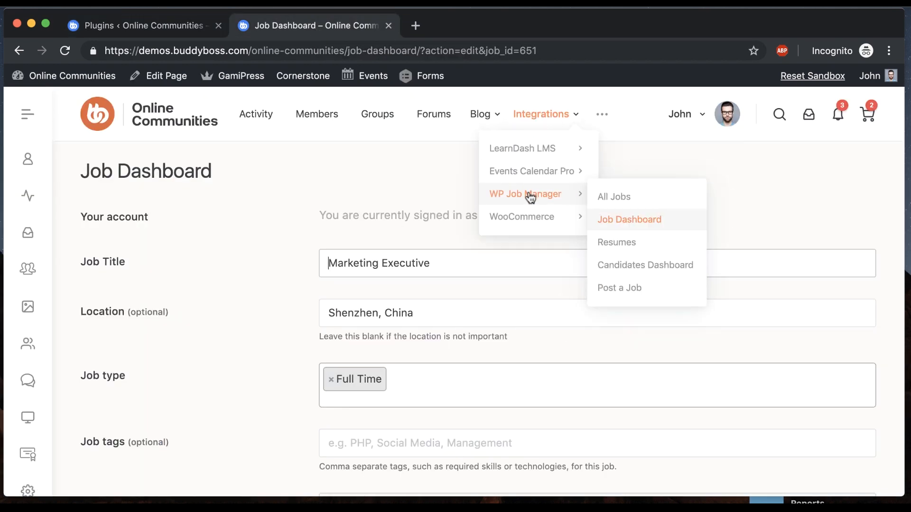
click(629, 219)
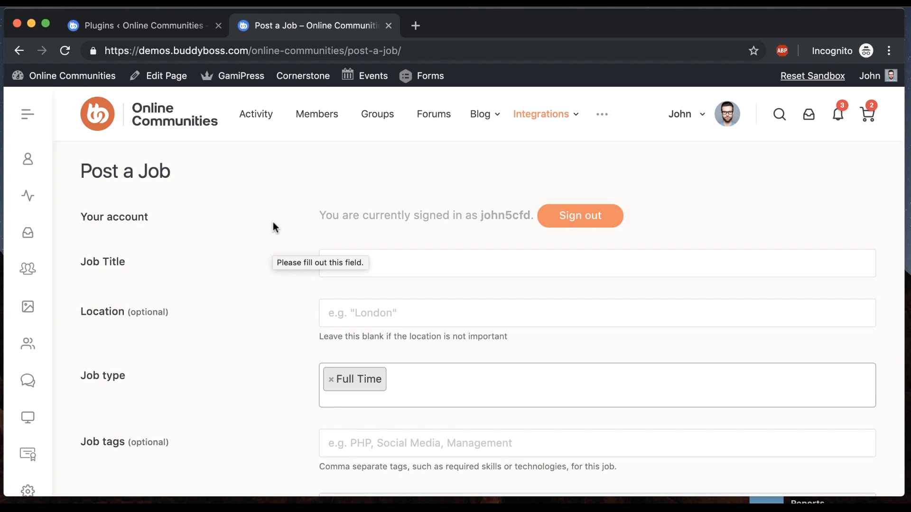
scroll(down, 3)
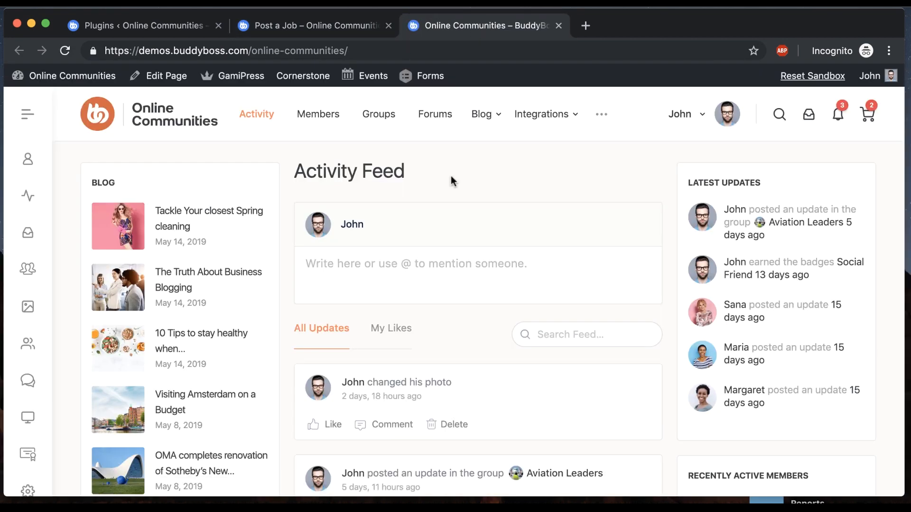
Close the Activity Feed tab and scroll to the bottom of the 23-item plugins list.
scroll(down, 3)
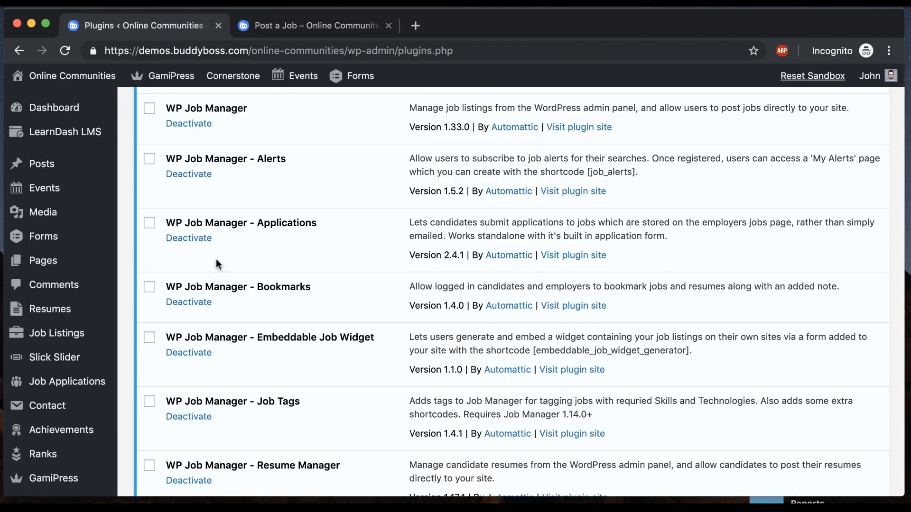
scroll(down, 3)
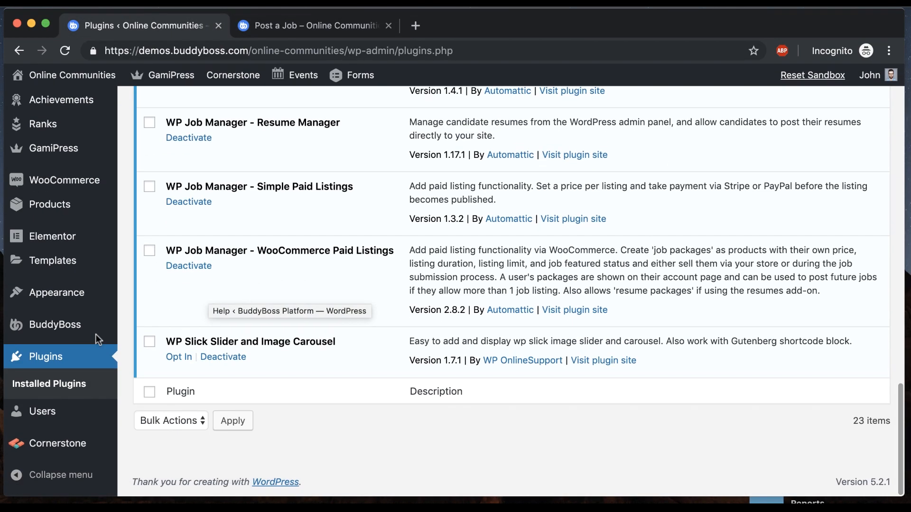
In BuddyBoss Activity settings, tick Jobs under Custom Post Types and save.
click(56, 324)
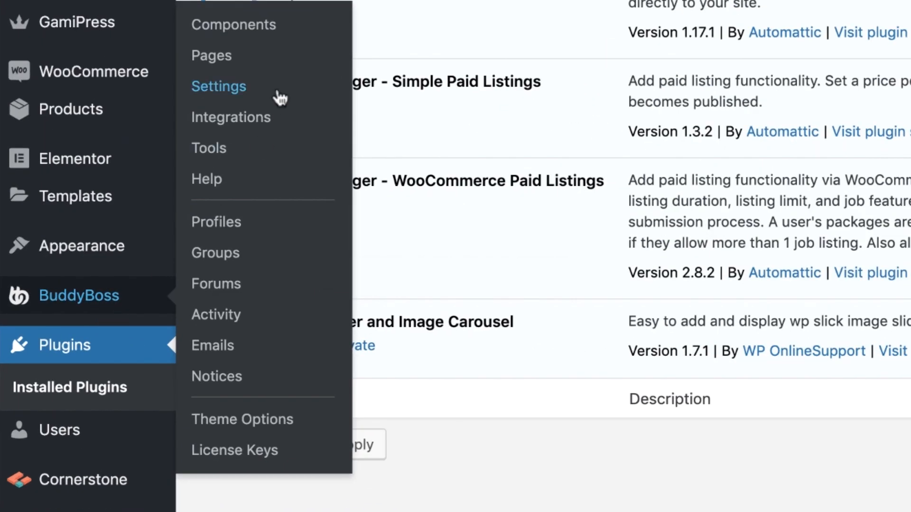
click(219, 86)
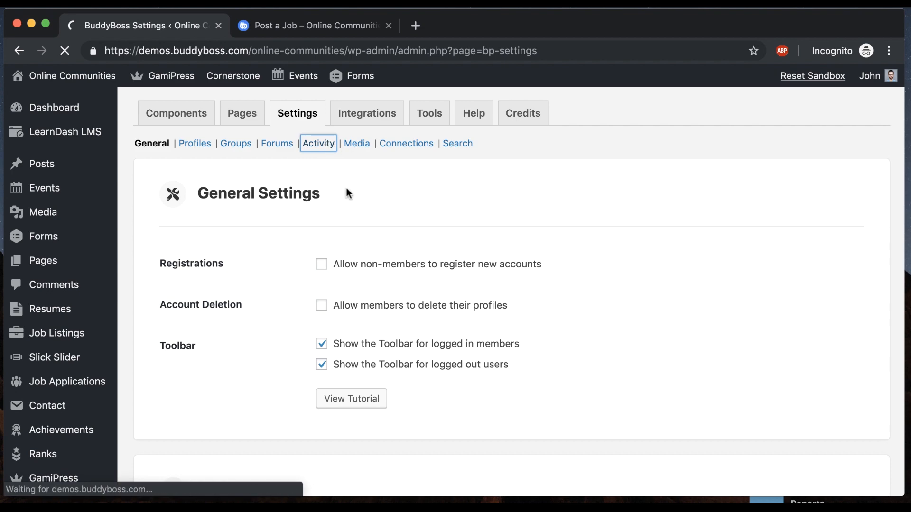
click(317, 143)
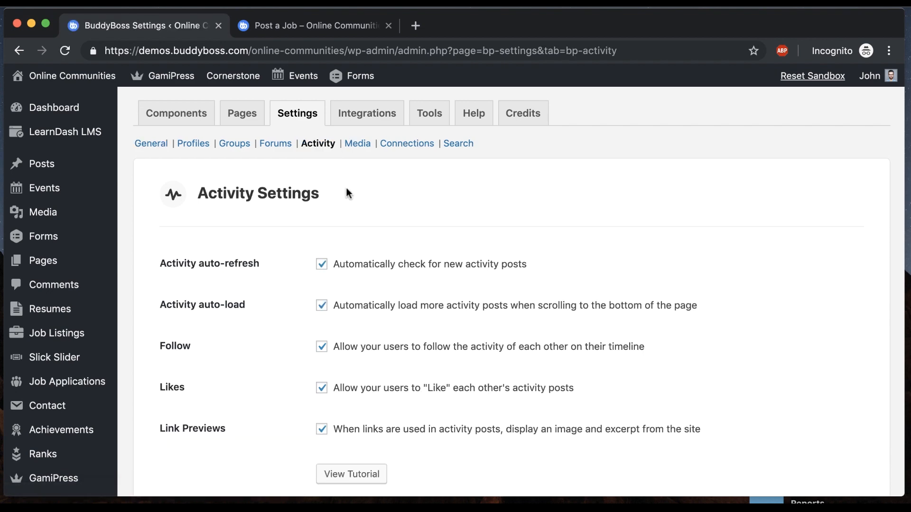
scroll(down, 3)
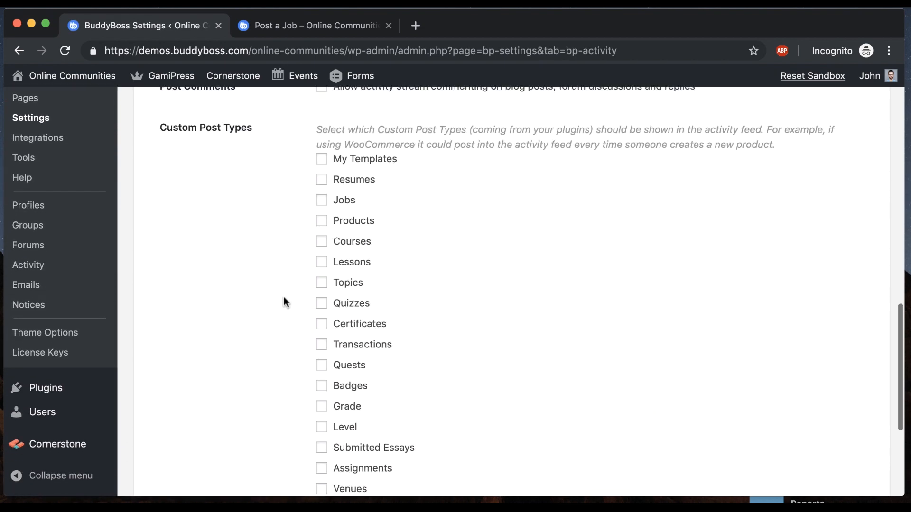
mouse_move(318, 341)
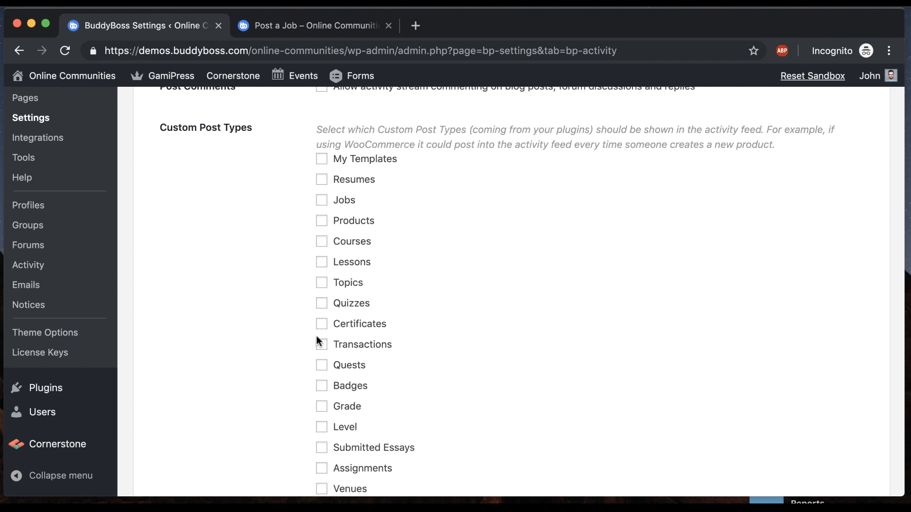
mouse_move(334, 135)
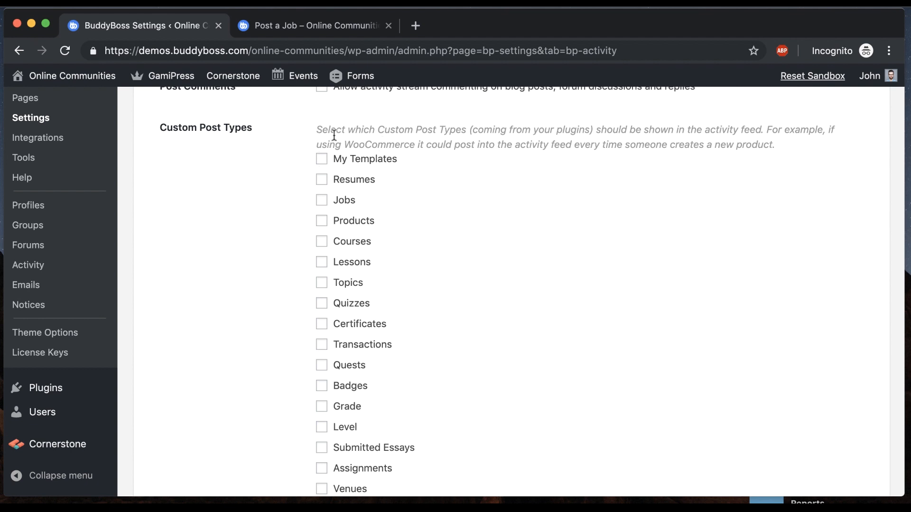
mouse_move(306, 211)
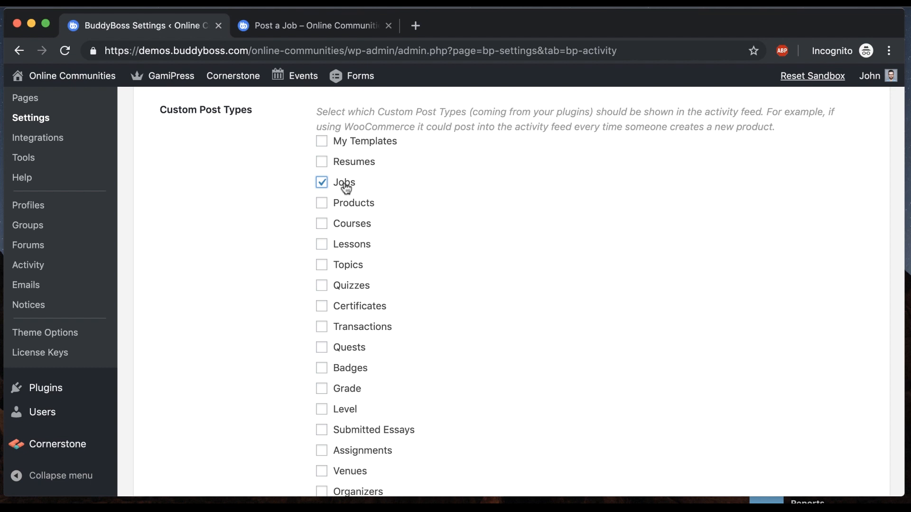
scroll(down, 3)
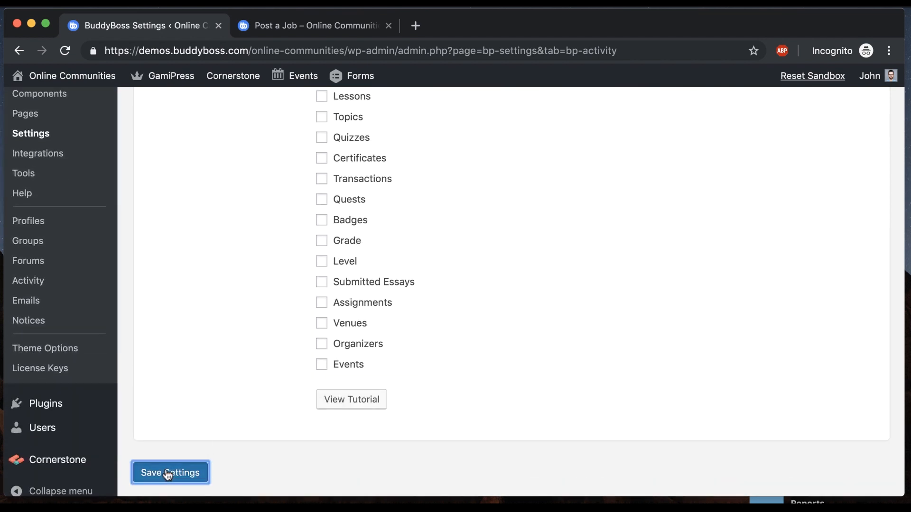
click(170, 473)
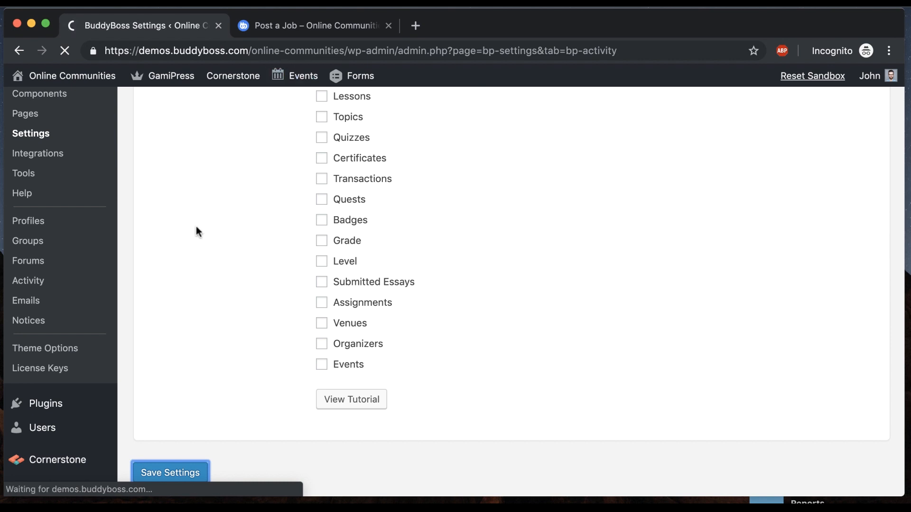
Review the Software Developer job form for BuddyBoss, LLC in Vancouver and preview it.
click(317, 25)
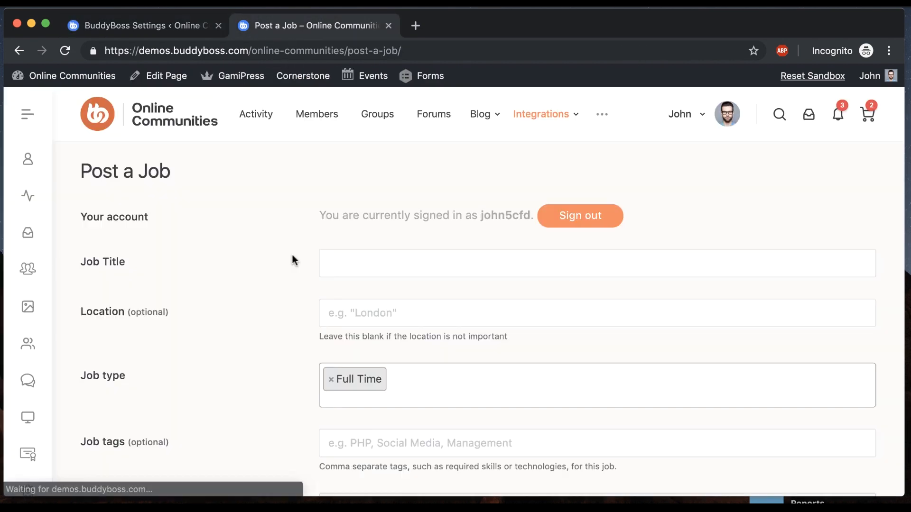
mouse_move(309, 257)
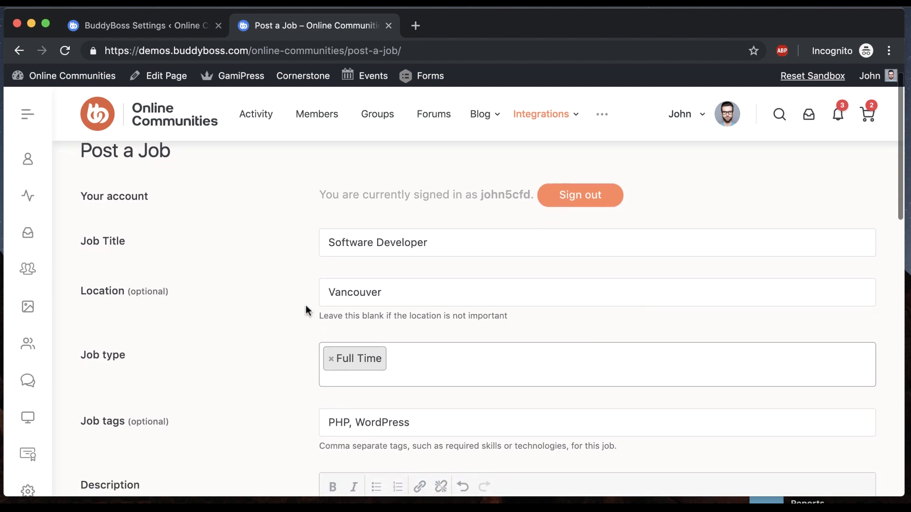
scroll(down, 3)
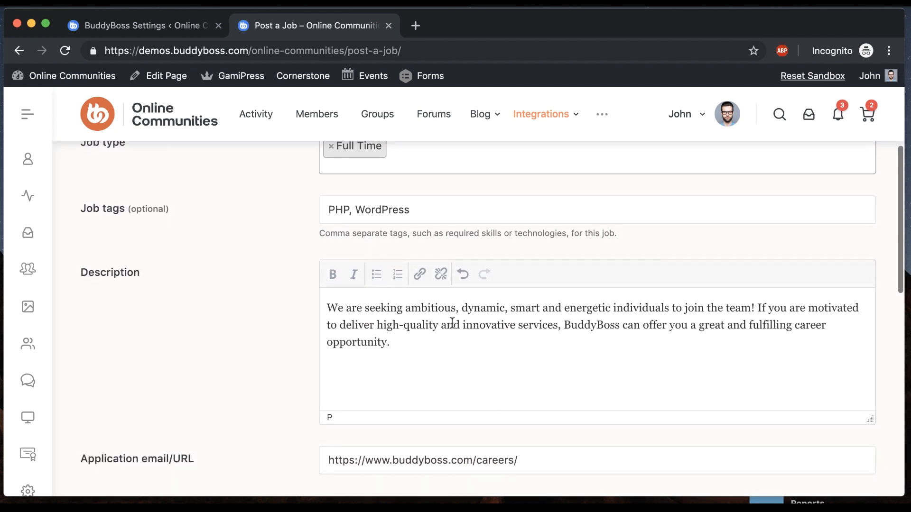
scroll(down, 3)
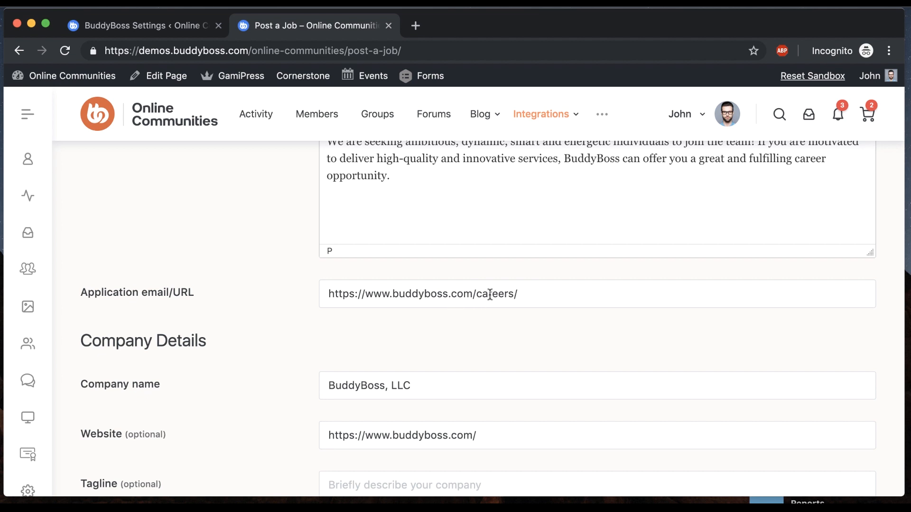
scroll(down, 3)
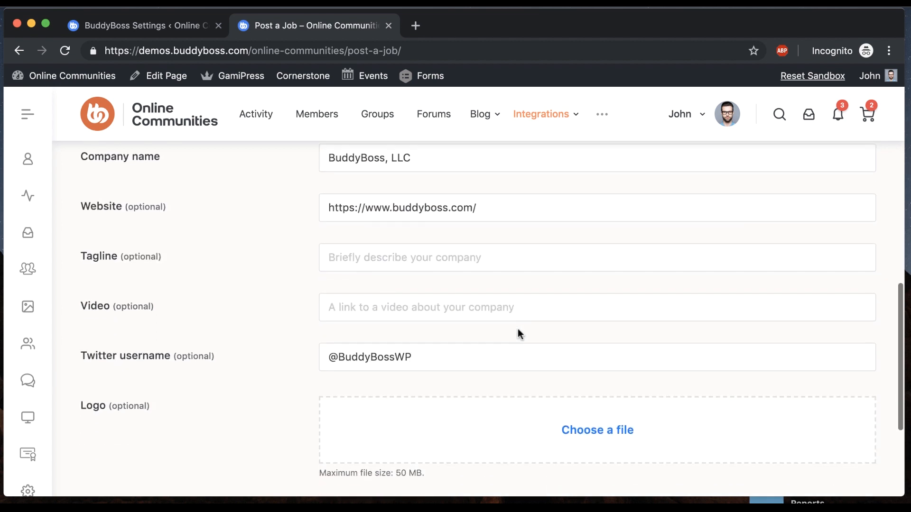
scroll(down, 3)
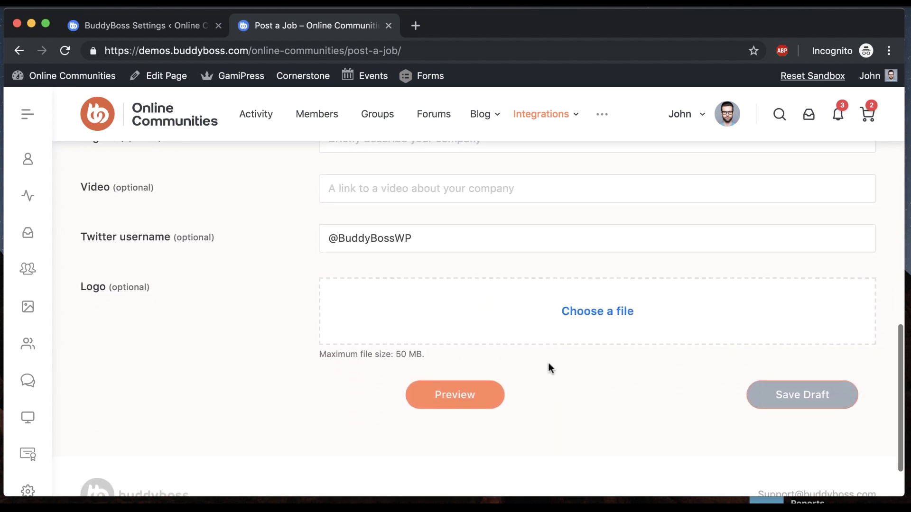
click(455, 395)
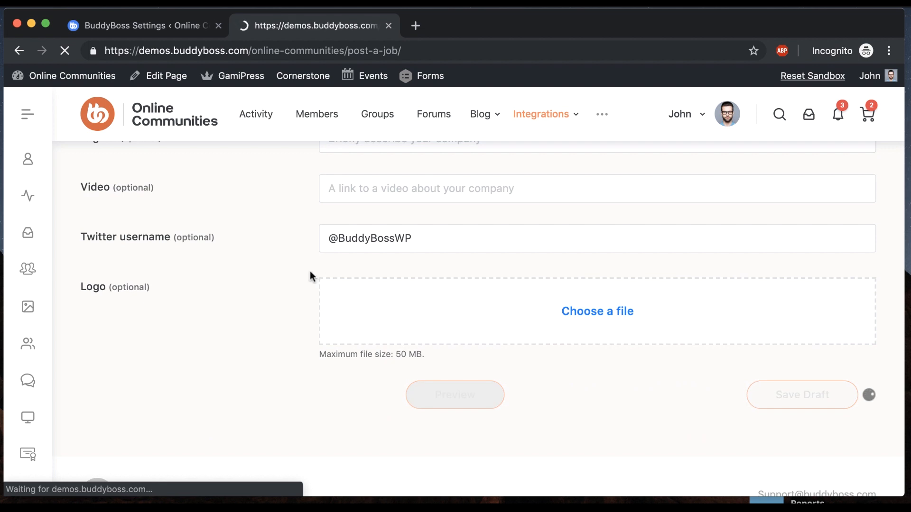
click(456, 394)
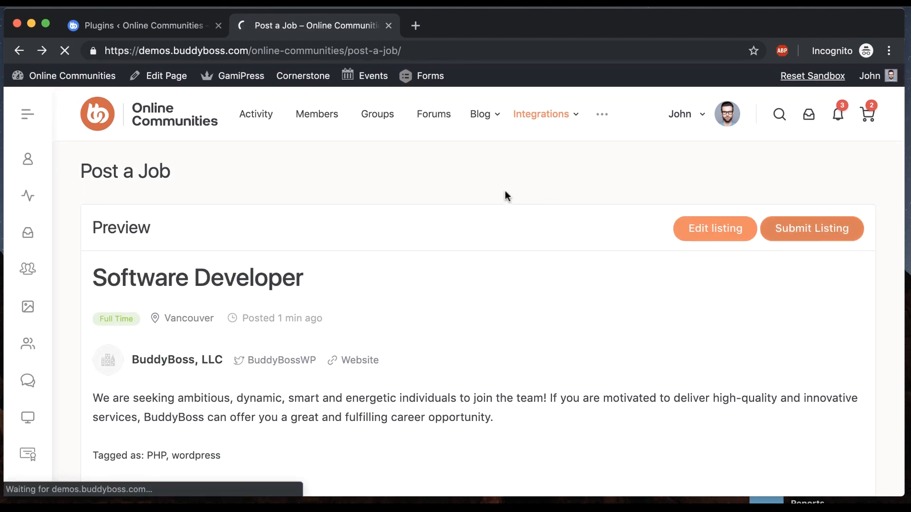
Submit the Software Developer job, then open its page from the top of the Jobs list.
click(811, 228)
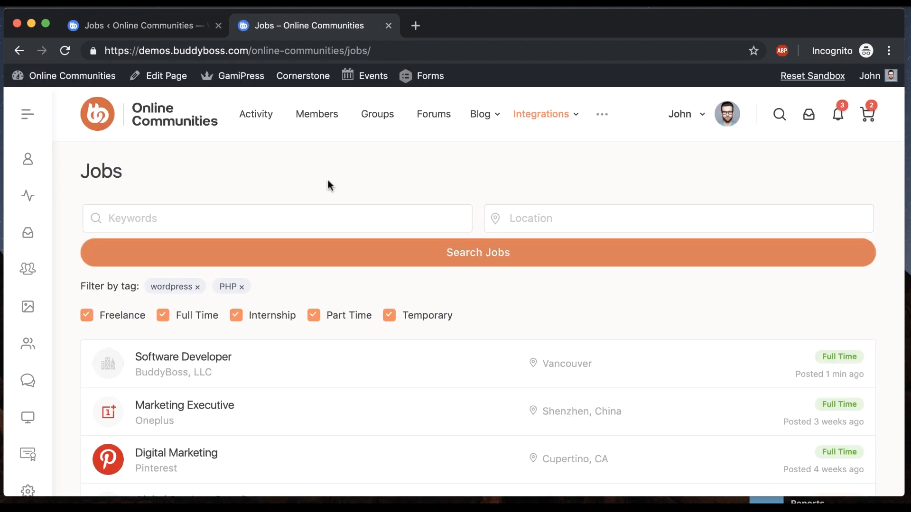
scroll(down, 3)
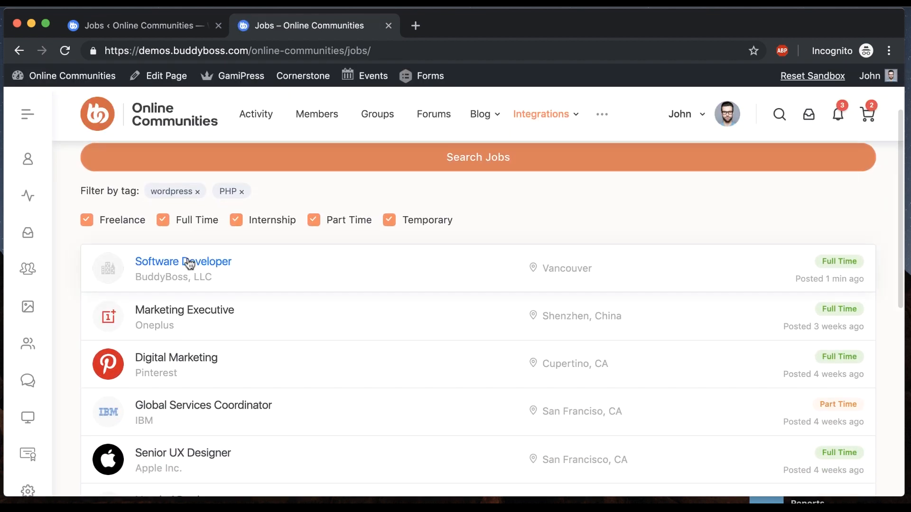
click(184, 262)
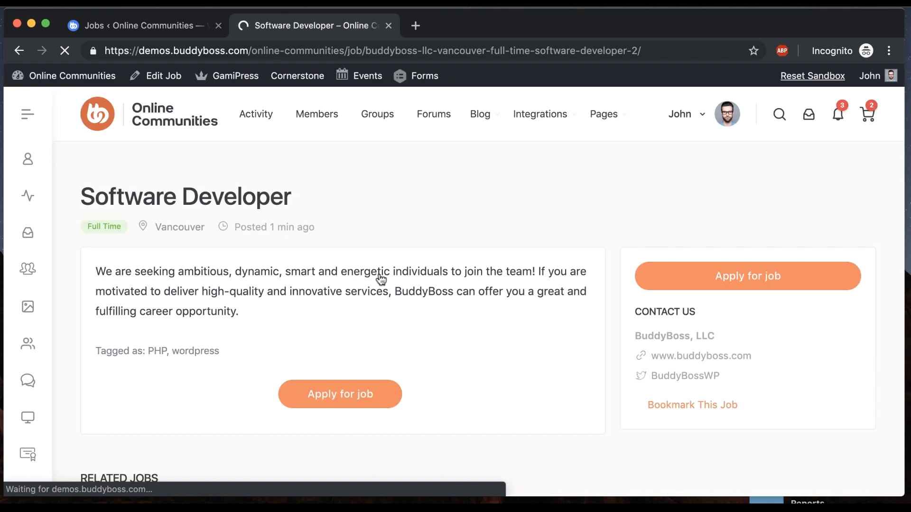
scroll(down, 3)
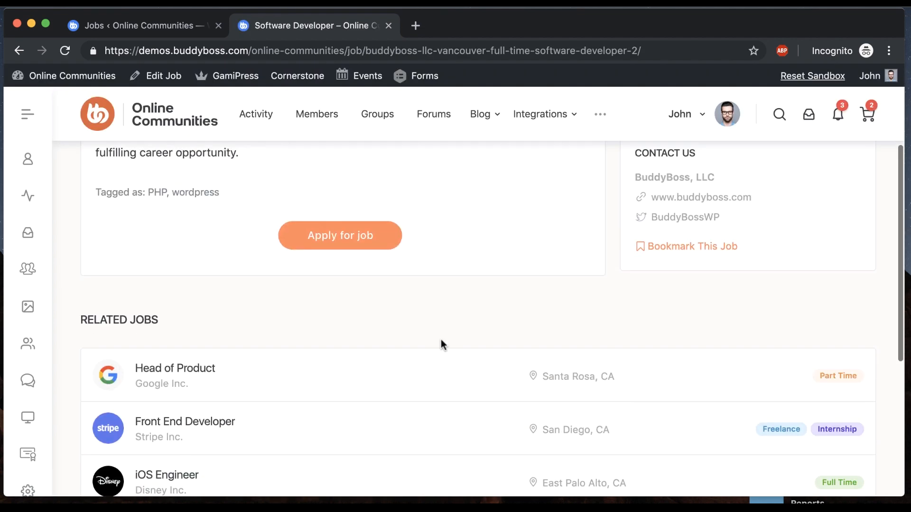
scroll(up, 3)
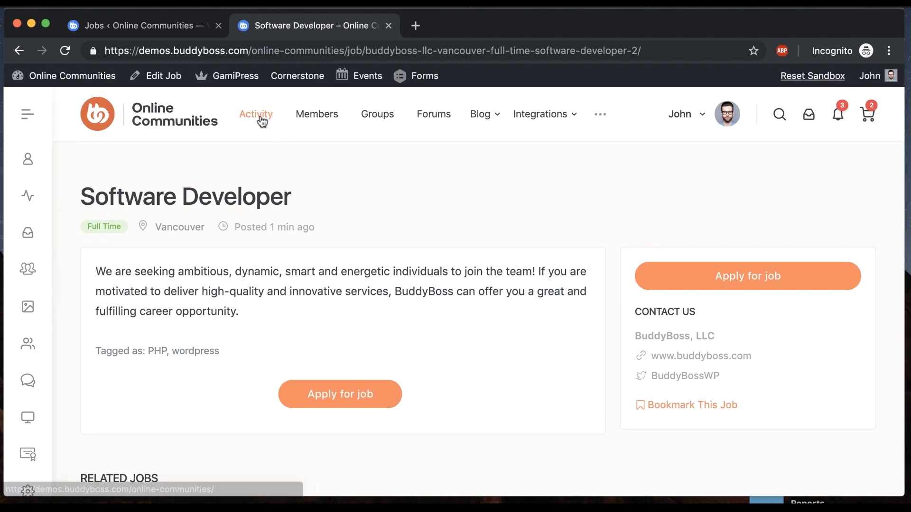
Find the Software Developer job post in the activity feed and follow its link.
click(256, 114)
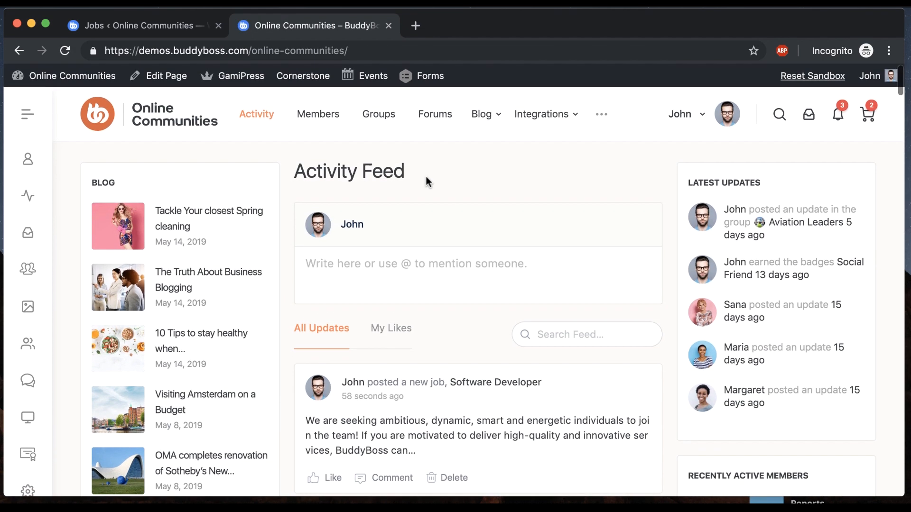
scroll(down, 3)
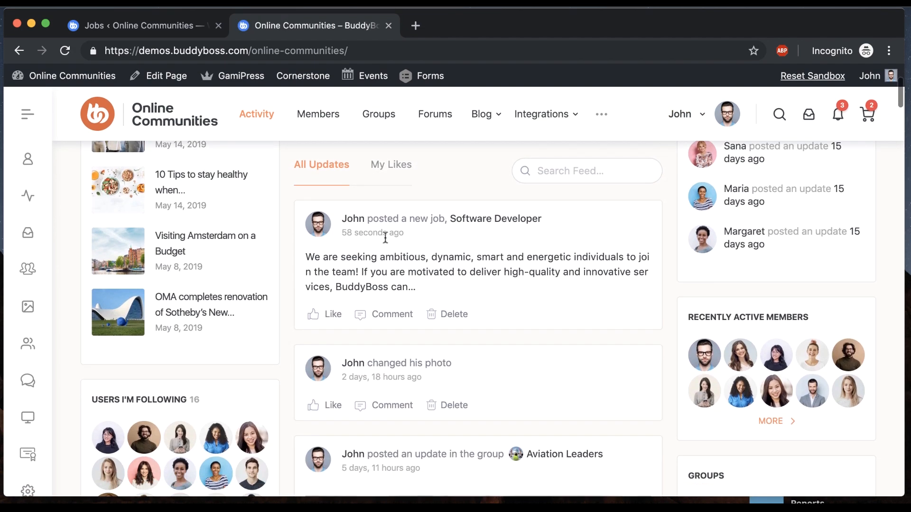
mouse_move(495, 219)
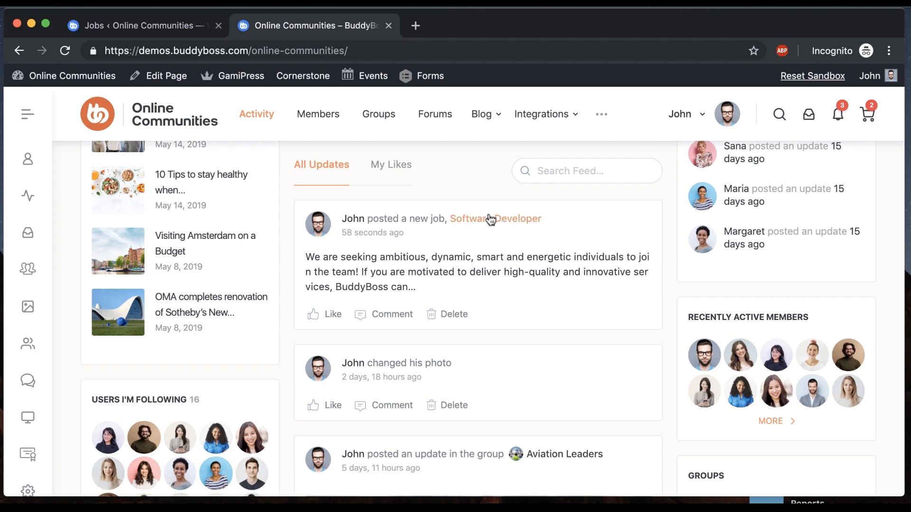
click(495, 219)
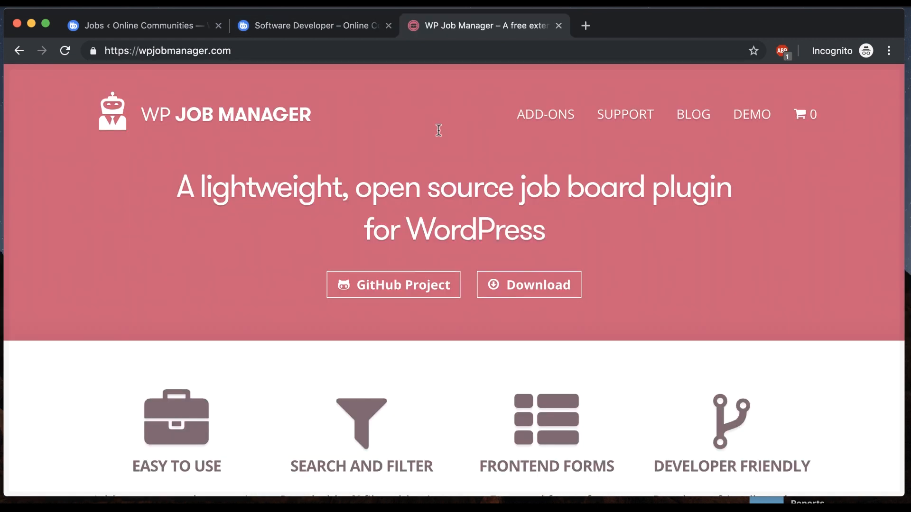
mouse_move(400, 145)
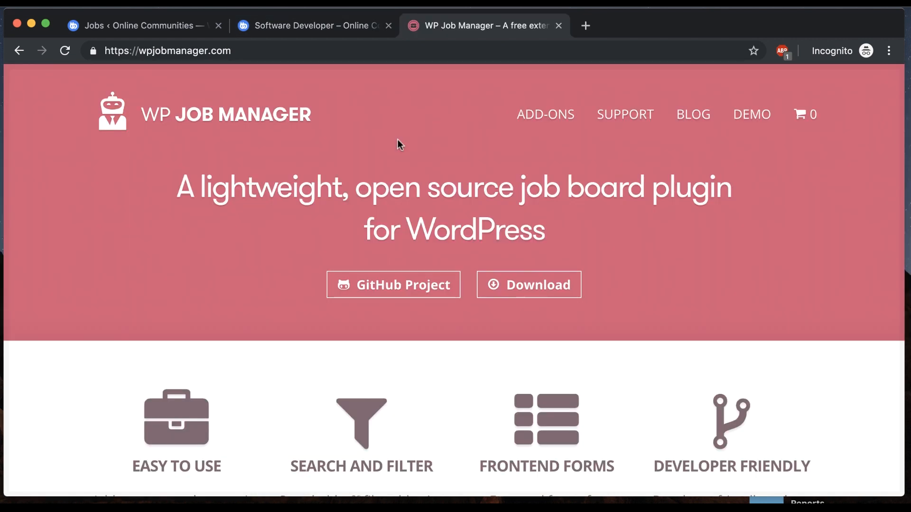
mouse_move(465, 137)
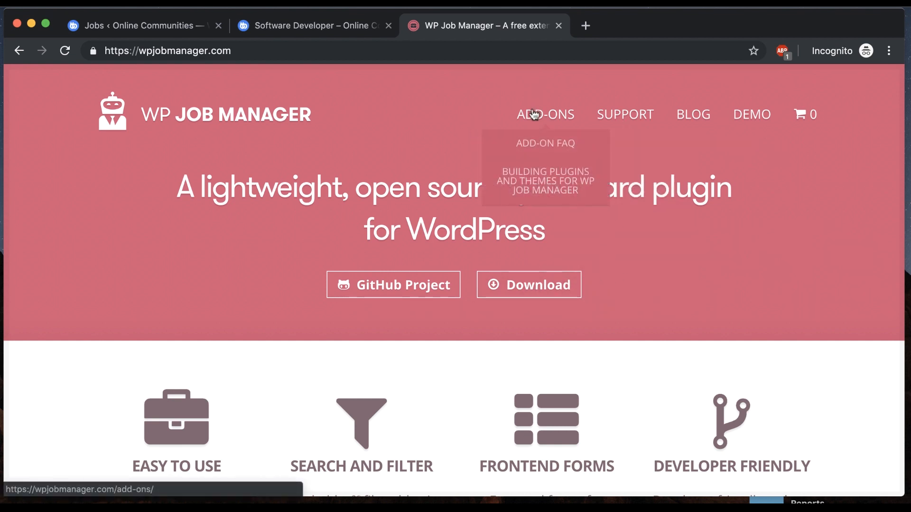
Return to the WP Job Manager add-ons page listing WC Paid Listings, Resume Manager and Applications.
click(545, 114)
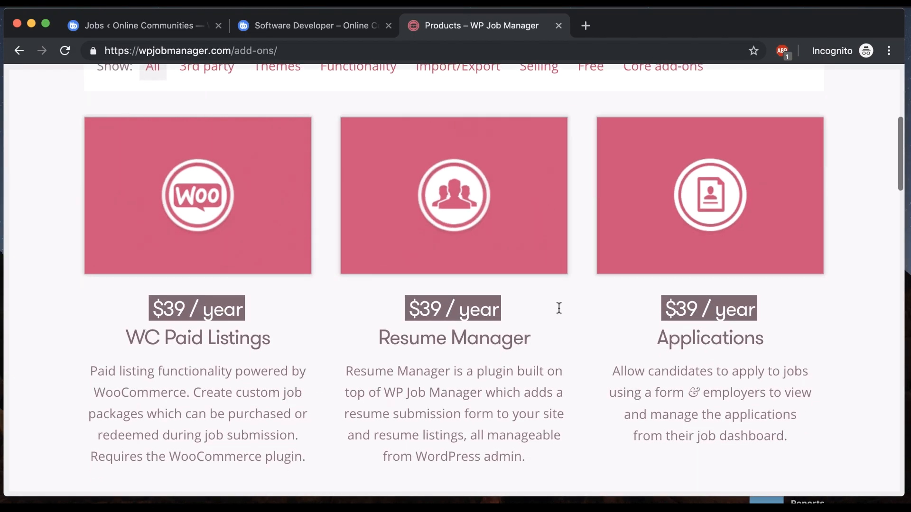